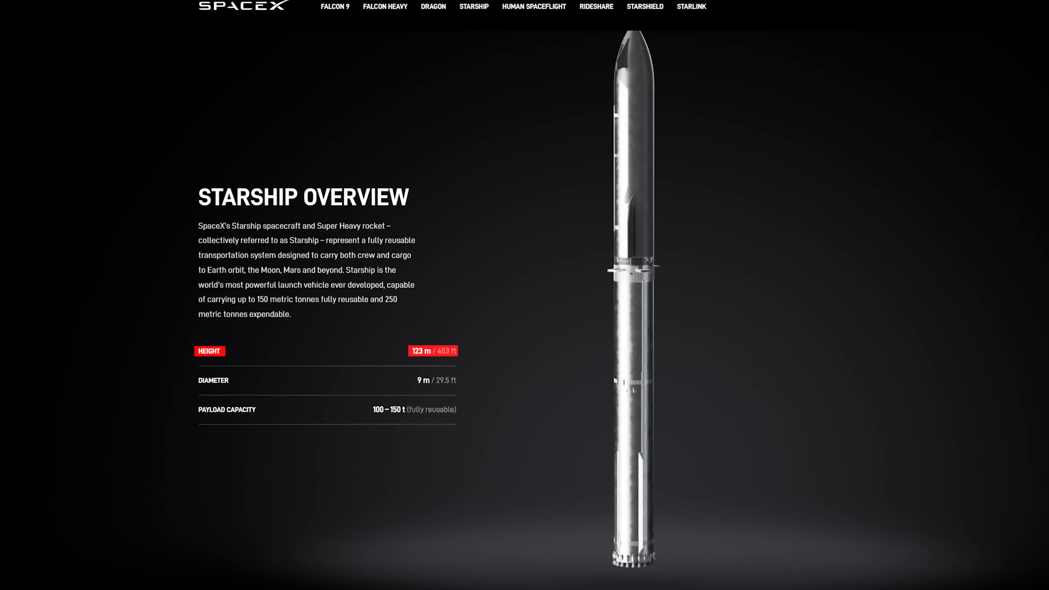
Step: Scroll the SpaceX Starship page down to the overview specs section
scroll(down, 3)
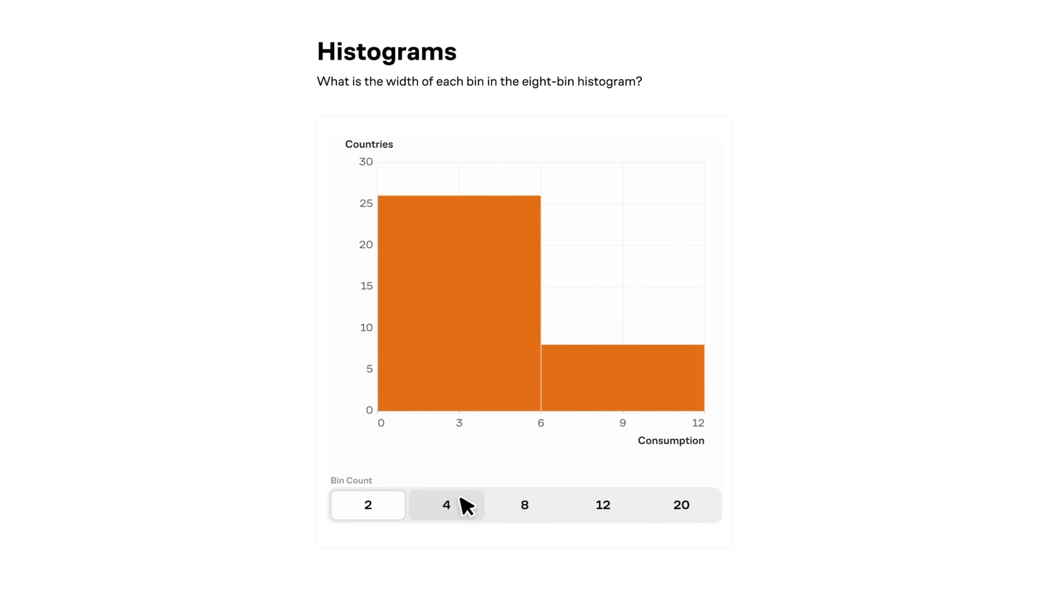
Step: Regroup the histogram into four bins and continue to the box-plot question
click(525, 512)
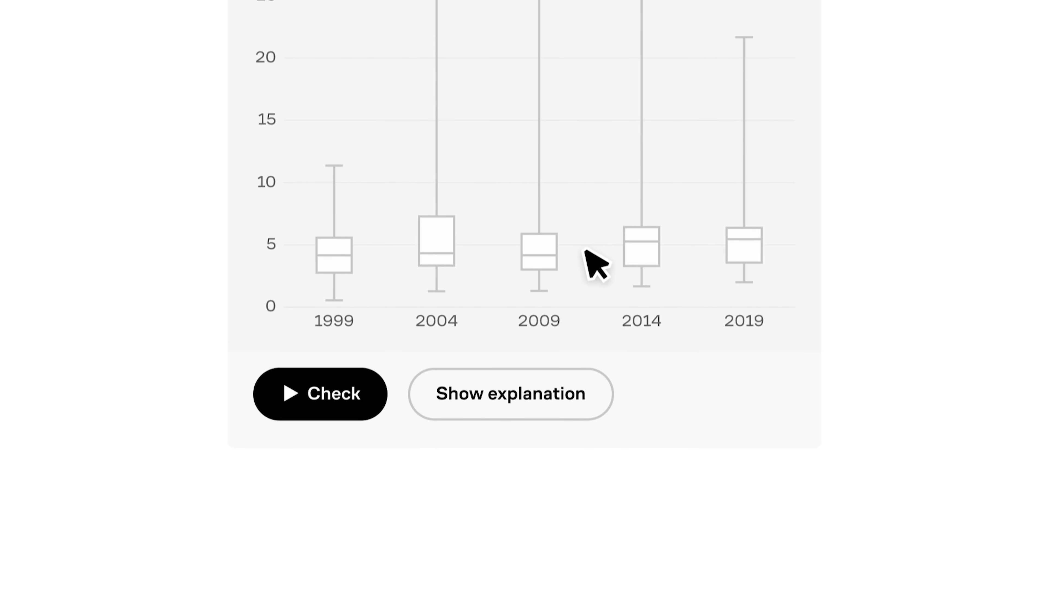
click(320, 395)
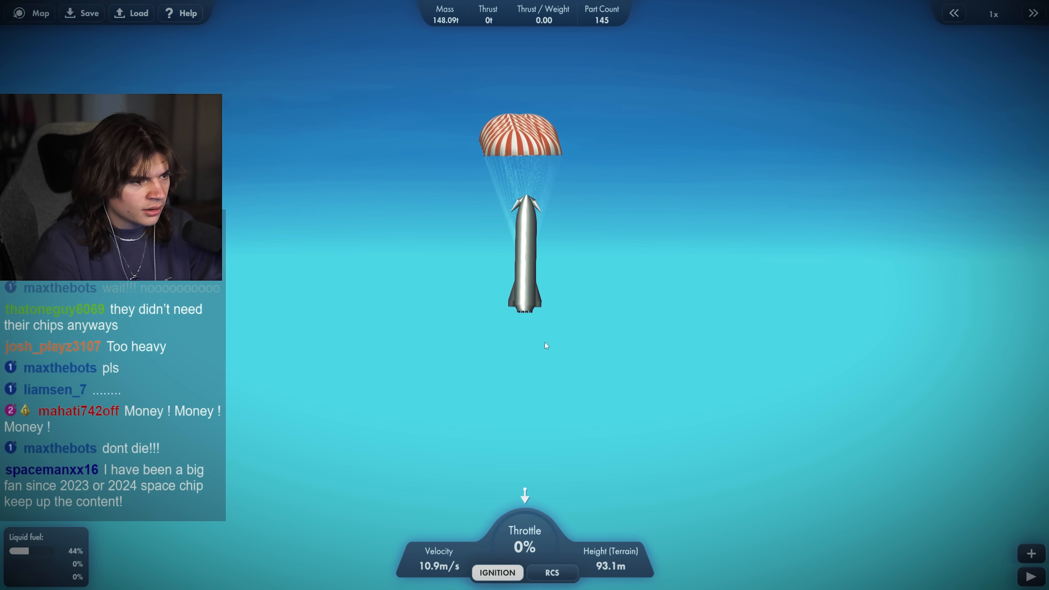
Step: Let the Starship descend under its parachute and leave the flight
click(496, 573)
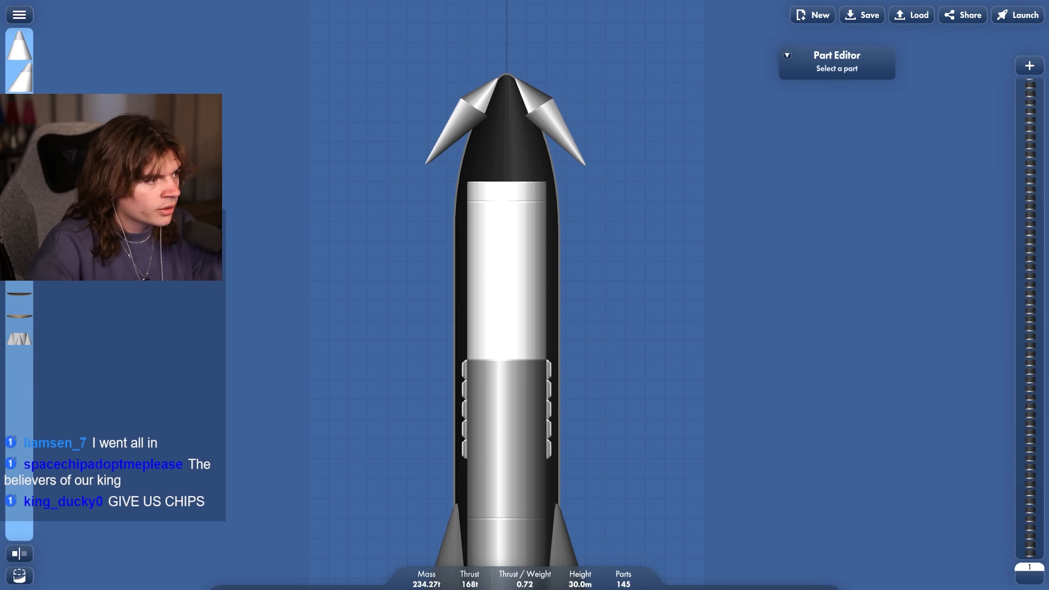
Step: Adjust the Starship's nose parts and launch, raising the no-heat-shield warning
click(20, 14)
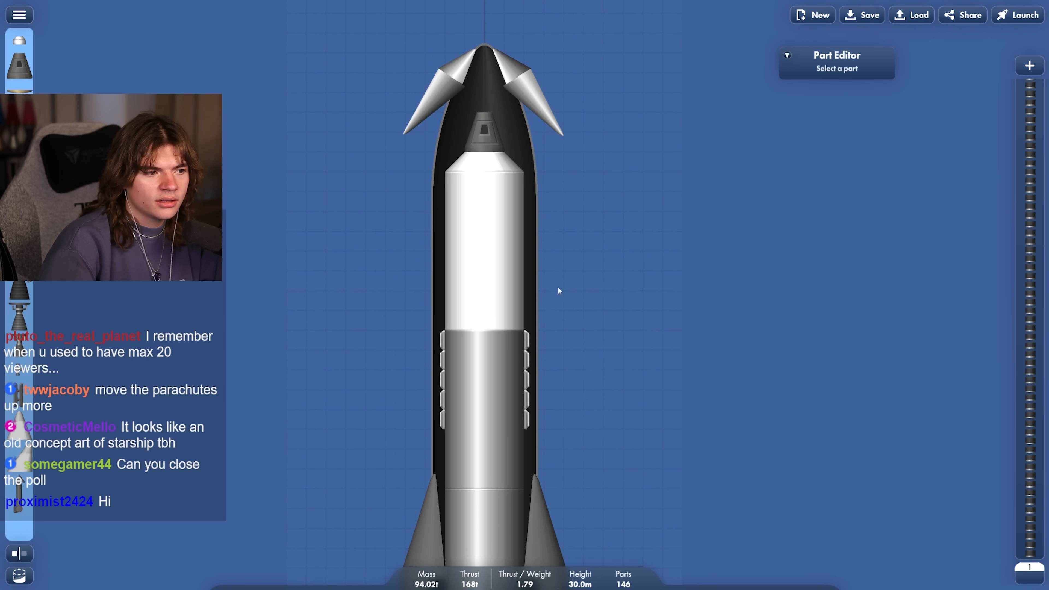
click(482, 265)
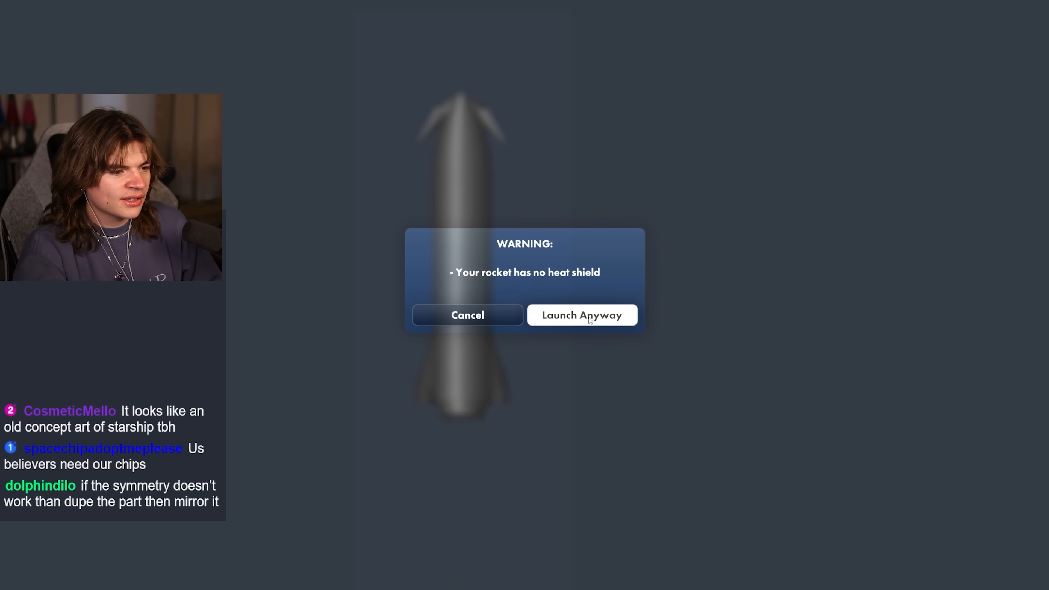
Step: Launch the Starship anyway despite the missing heat shield
click(584, 315)
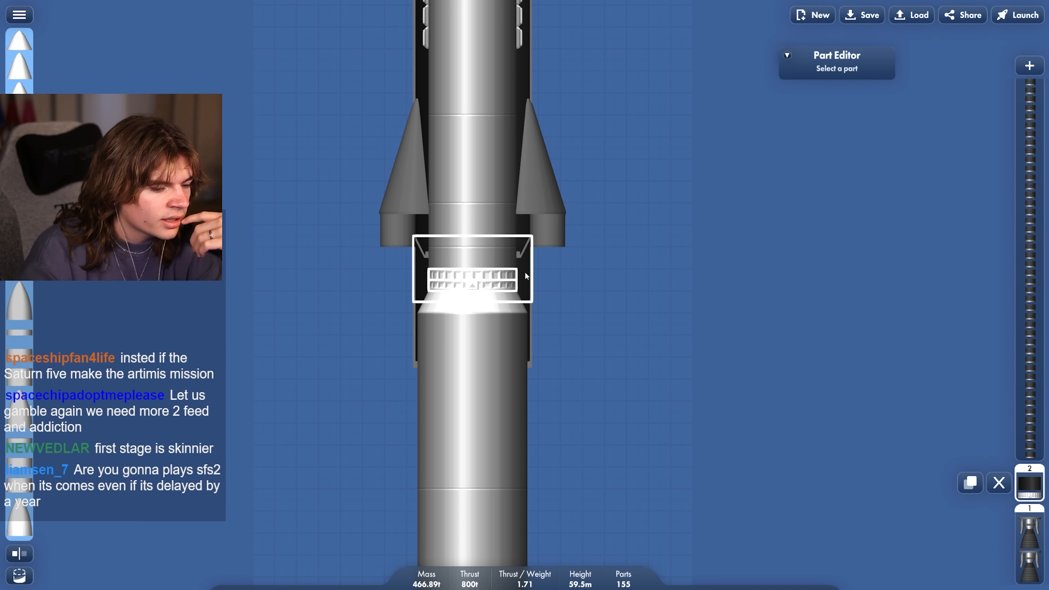
Step: Hide the interior cutaway and send the Starship–Super Heavy stack to the launch pad
click(1026, 14)
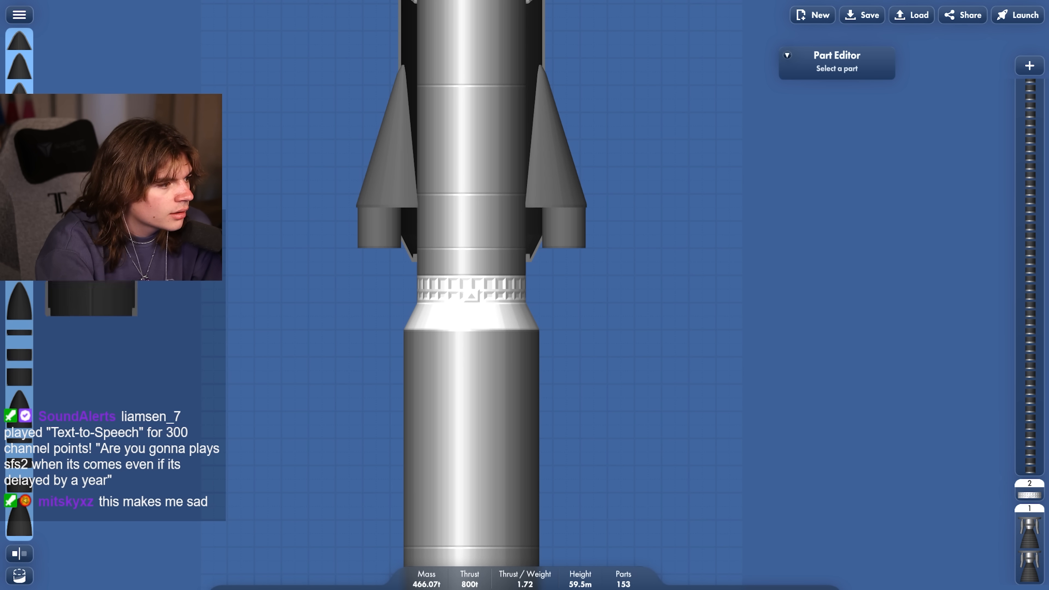
click(20, 576)
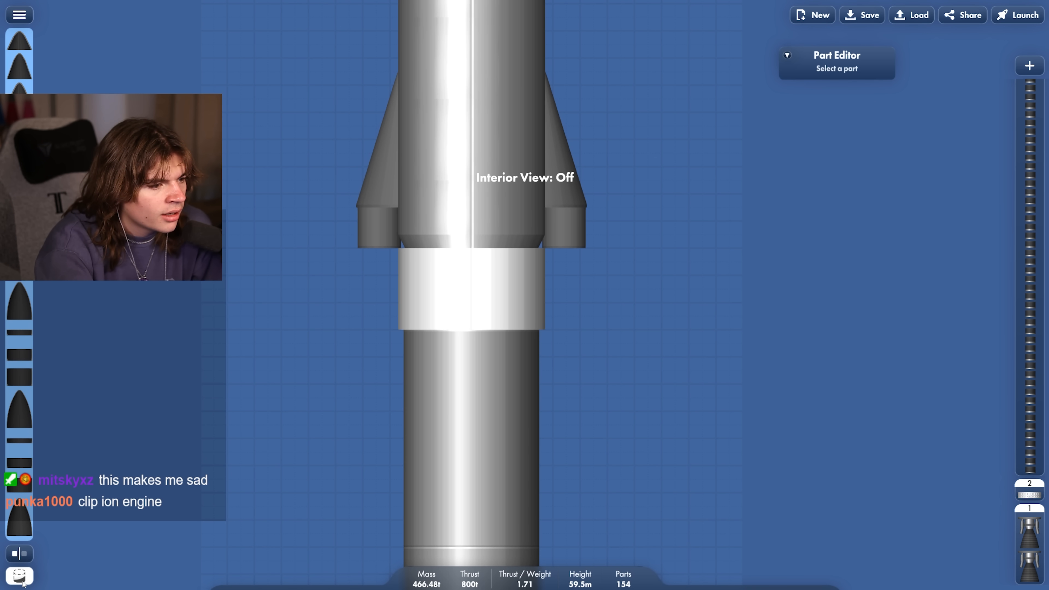
click(1024, 15)
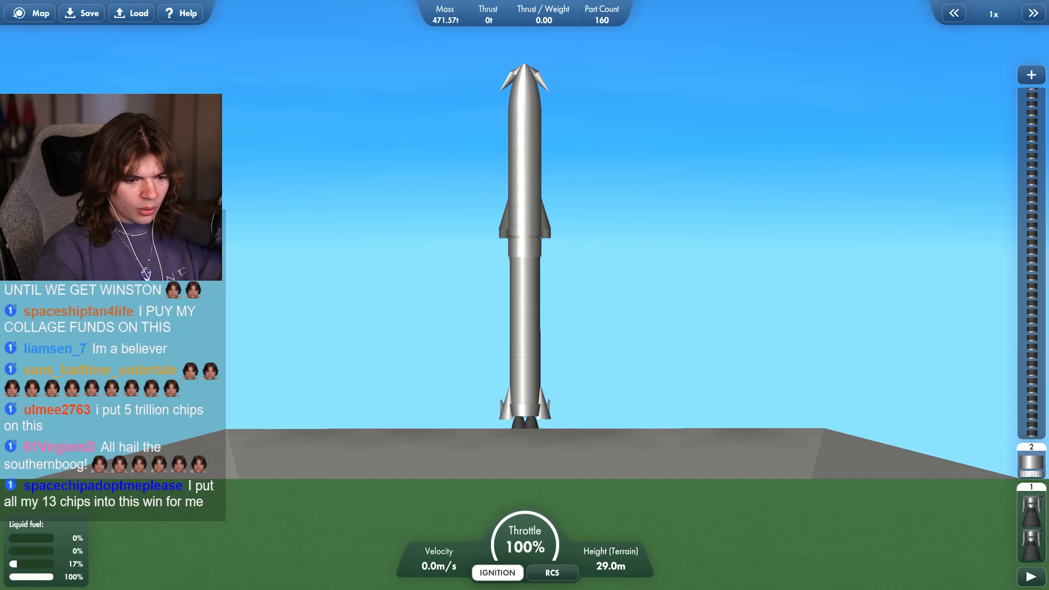
Step: Return from the launch pad to the vehicle builder
click(497, 573)
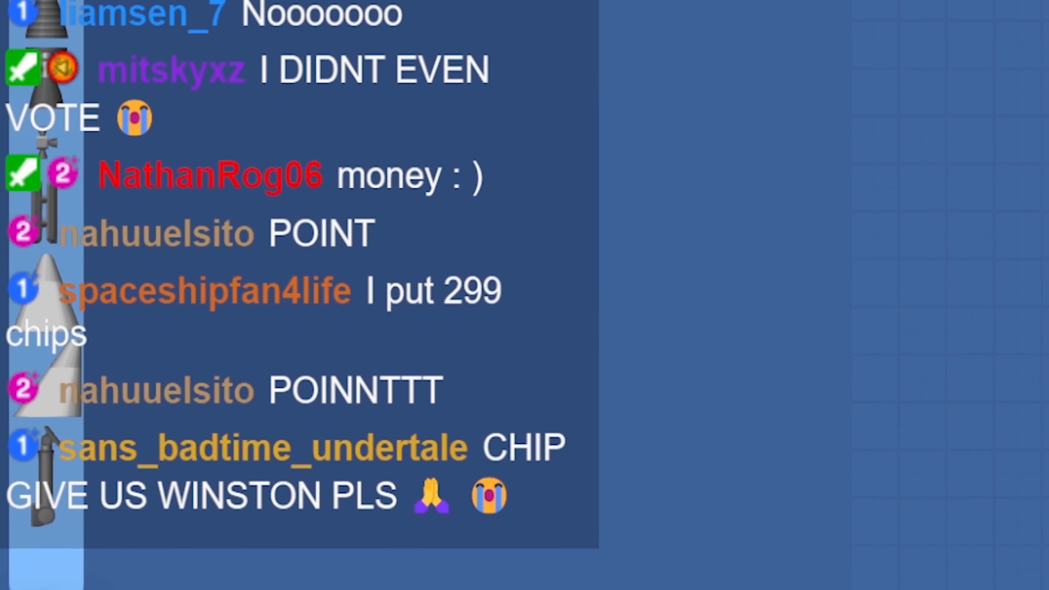
scroll(down, 3)
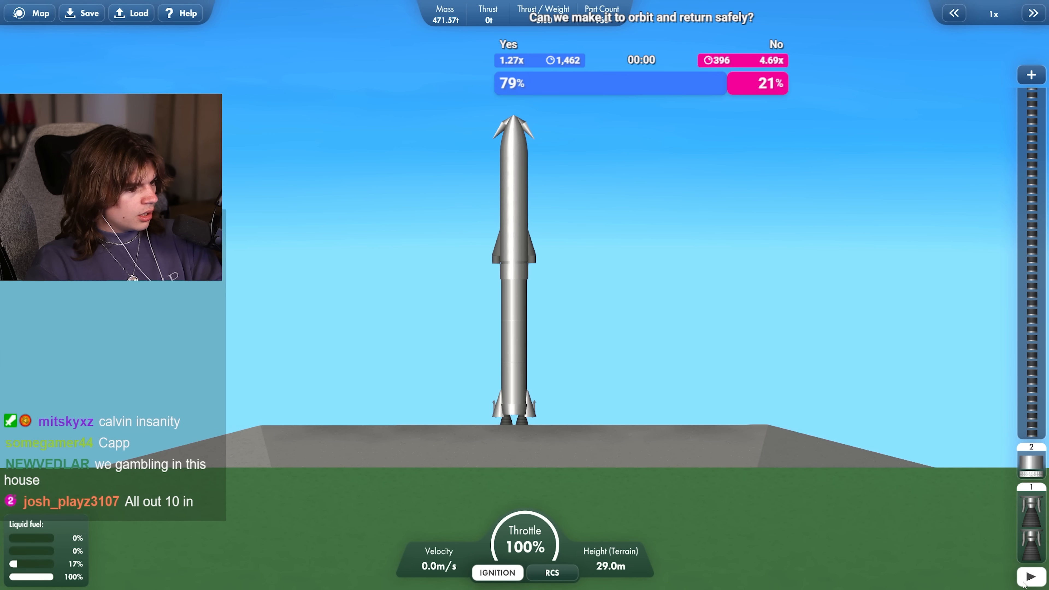
Step: Ignite the engines so the Starship–Super Heavy stack lifts off the pad
click(498, 573)
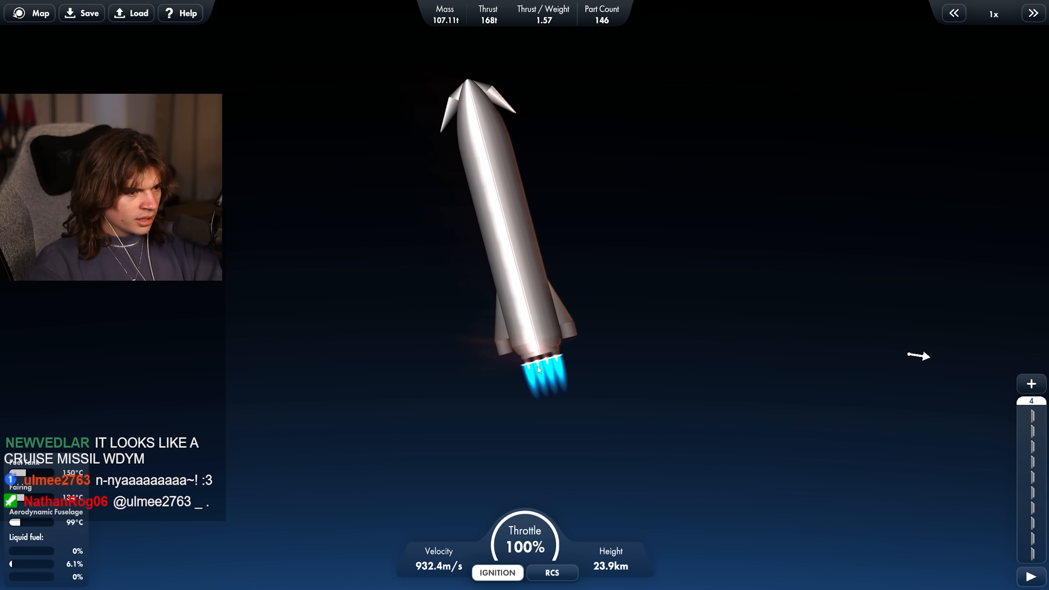
Step: Separate Super Heavy so the Starship upper stage keeps climbing at full throttle
click(30, 13)
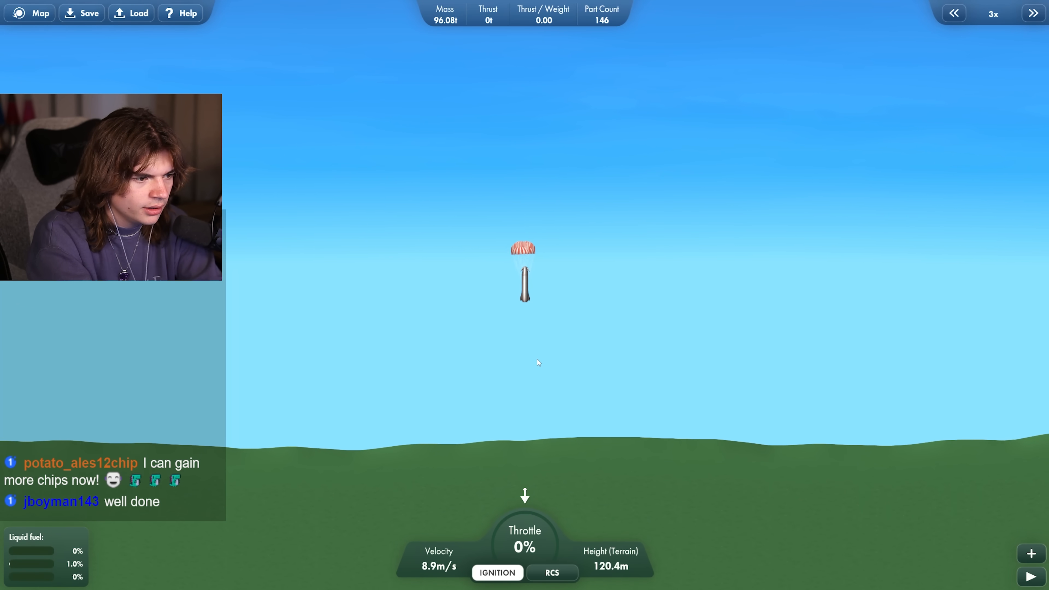
Step: Time-warp the Starship's slow parachute descent near the ground
click(955, 13)
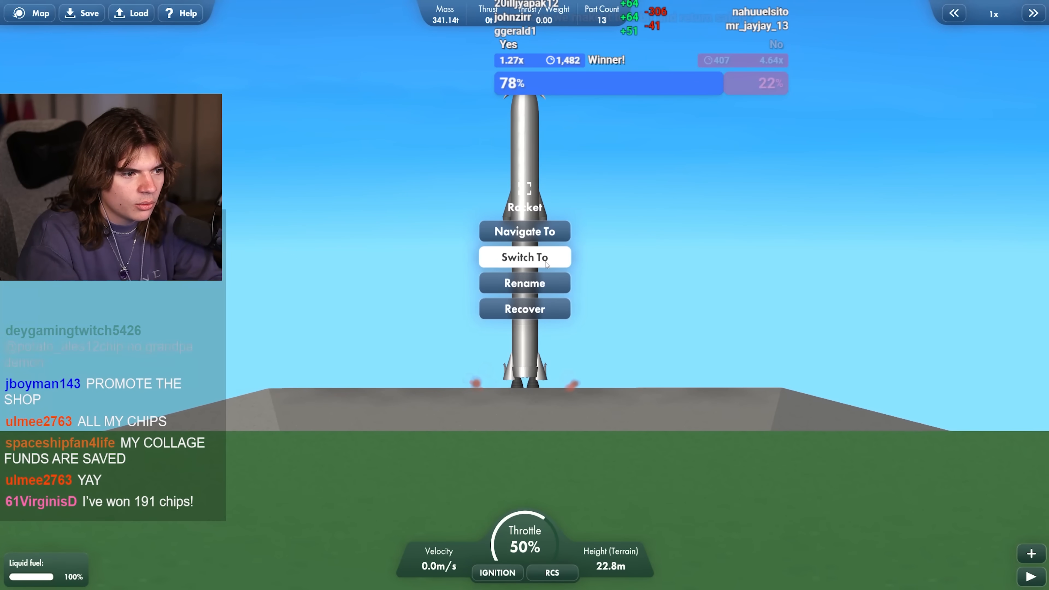
Step: Take control of the landed Super Heavy booster
click(525, 257)
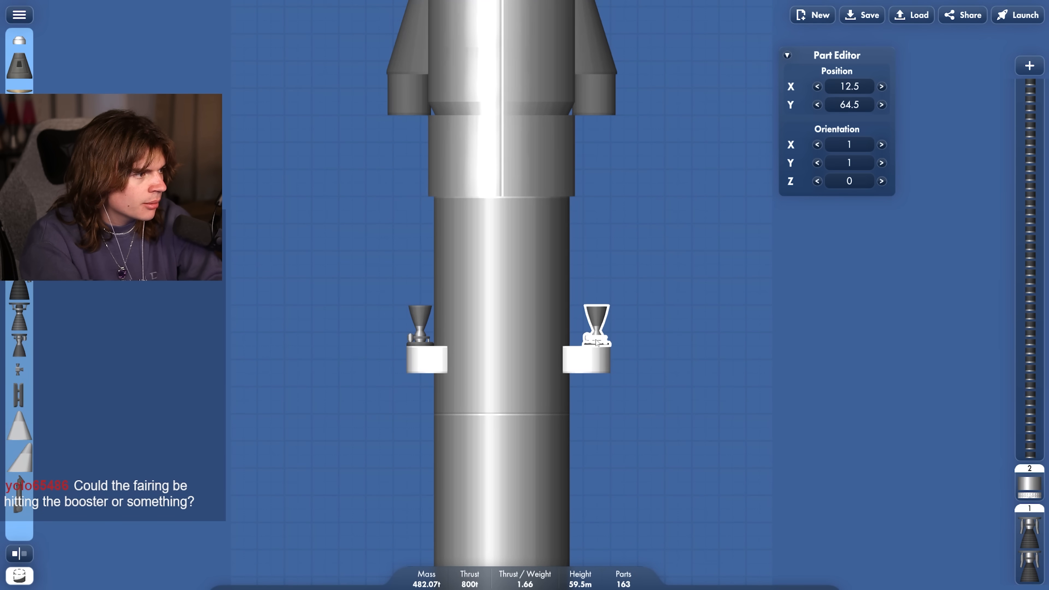
Step: Mount two small engines symmetrically on the booster's sides in the builder
click(1025, 15)
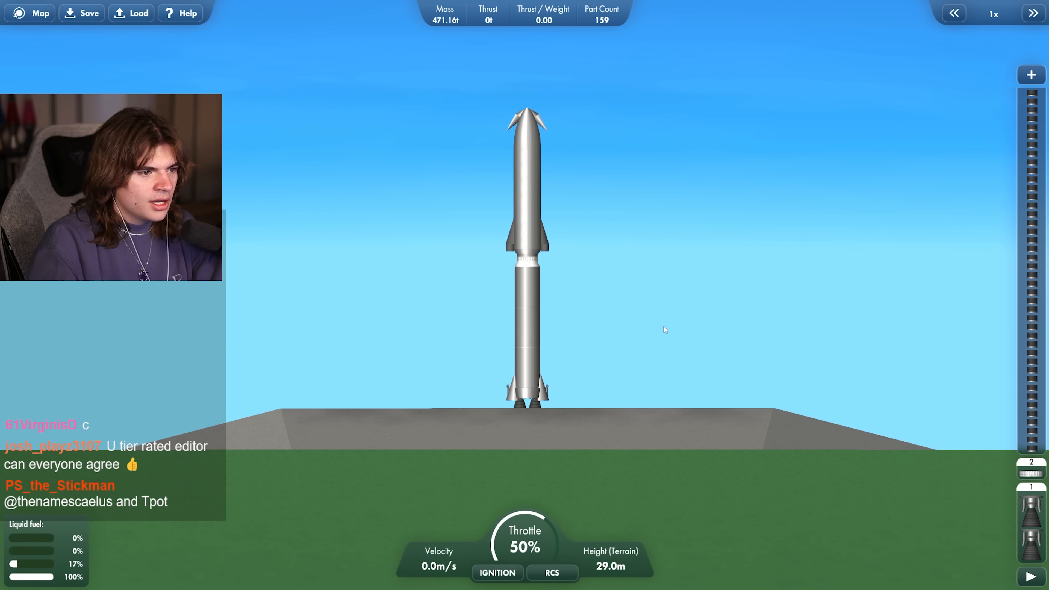
Step: Launch the revised Starship stack onto the pad at 50% throttle
click(498, 573)
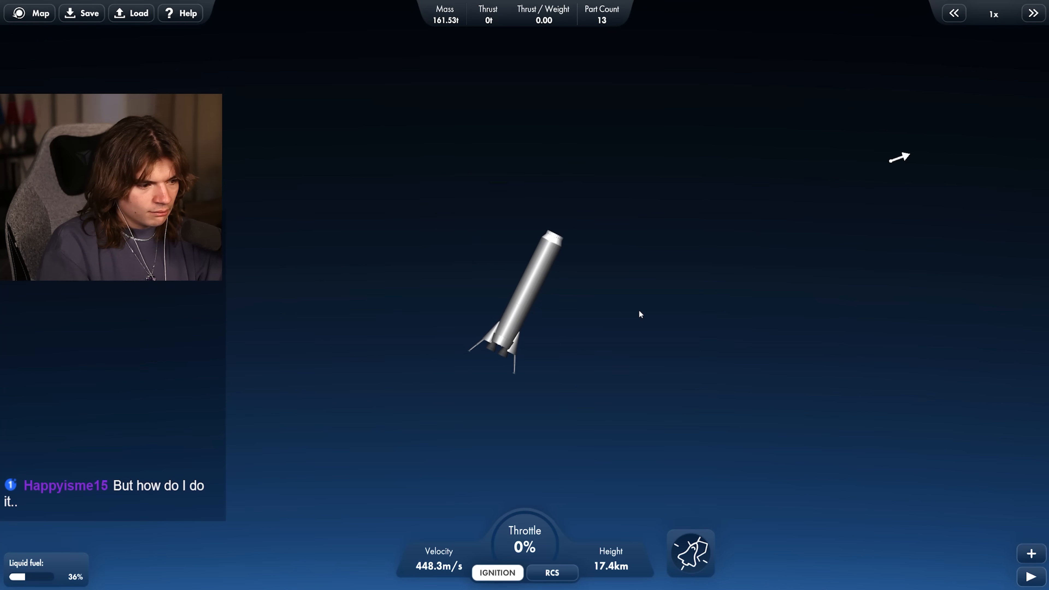
Step: Steer the separated booster back toward the ground for descent
click(1033, 14)
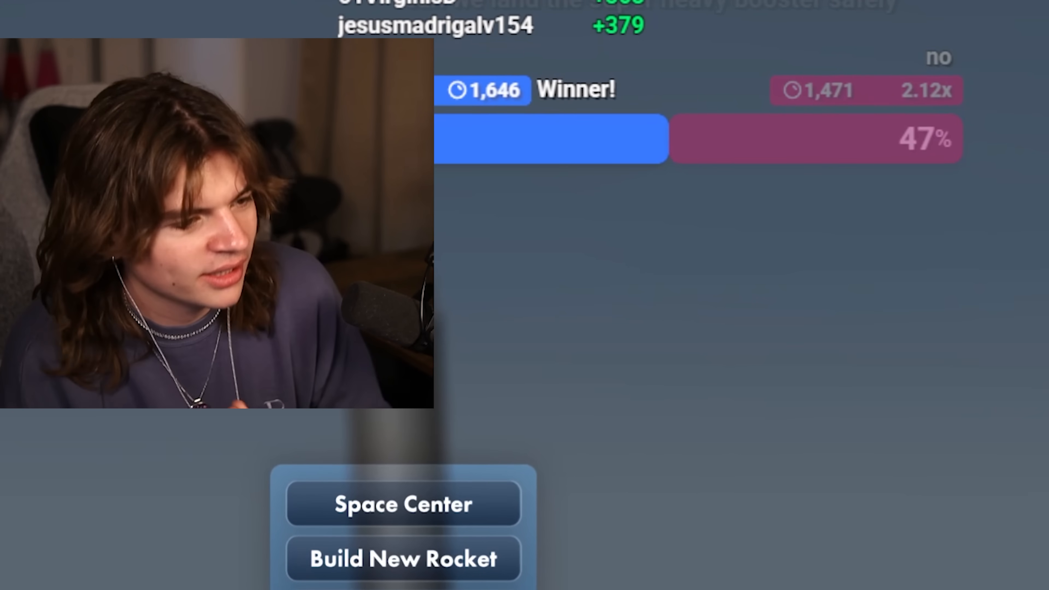
Step: Complete the landing burn onto the legs and dismiss the flight menu
click(402, 505)
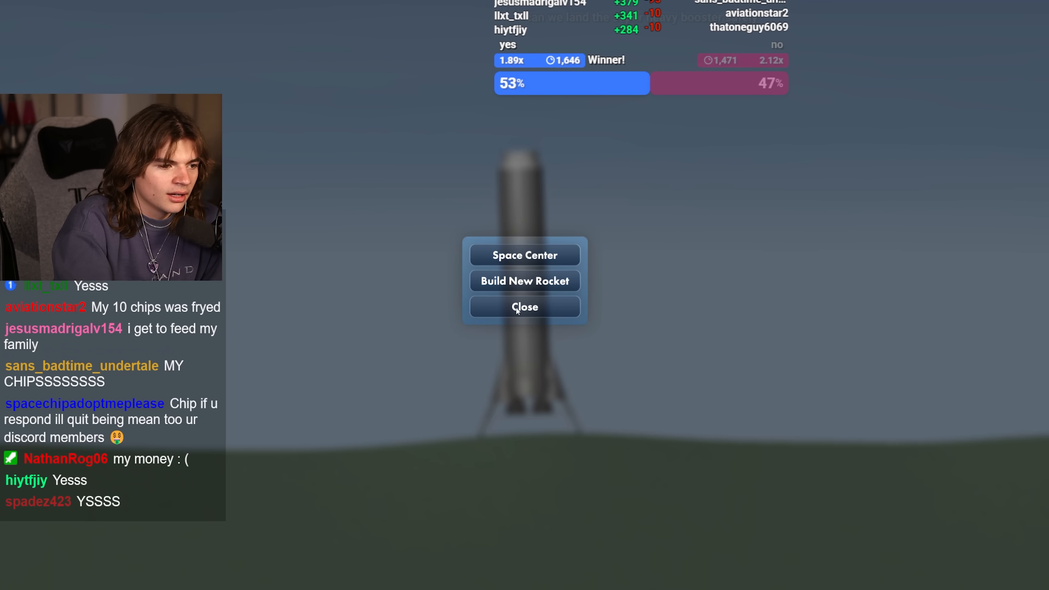
click(526, 281)
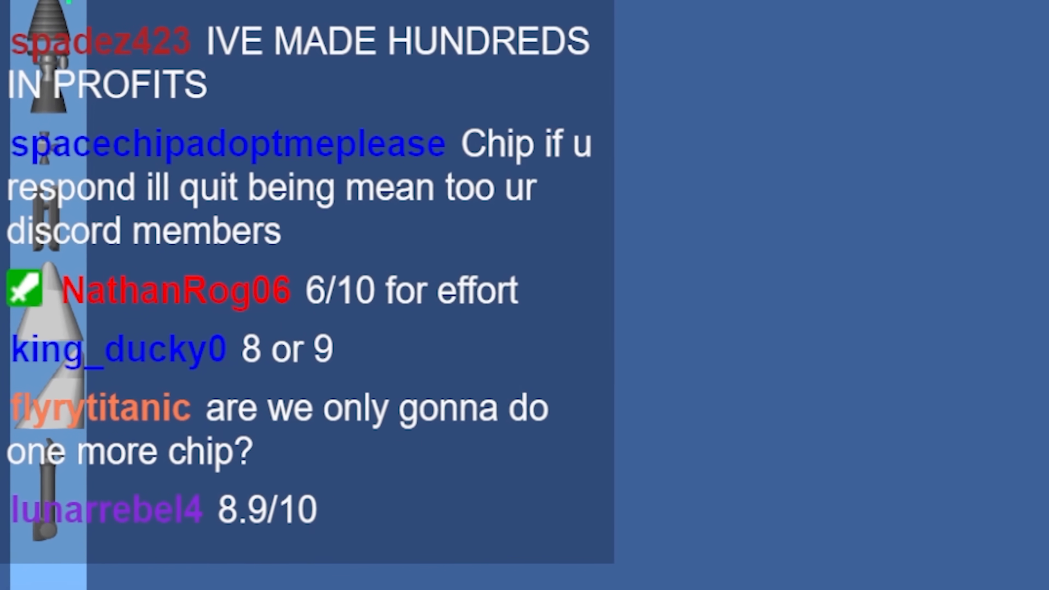
Step: Scroll through the rocket builder's parts list
scroll(down, 3)
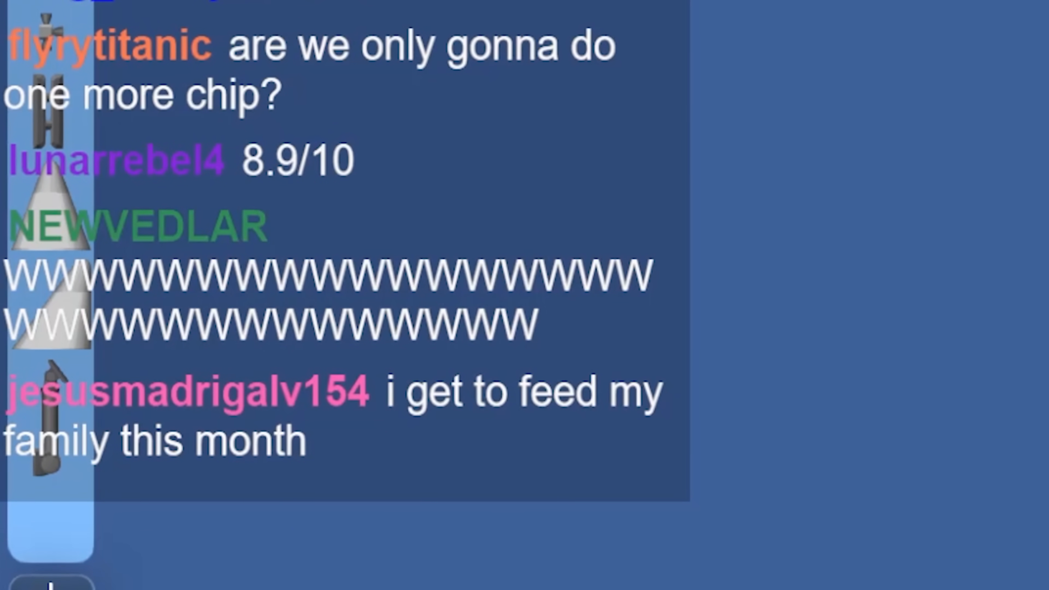